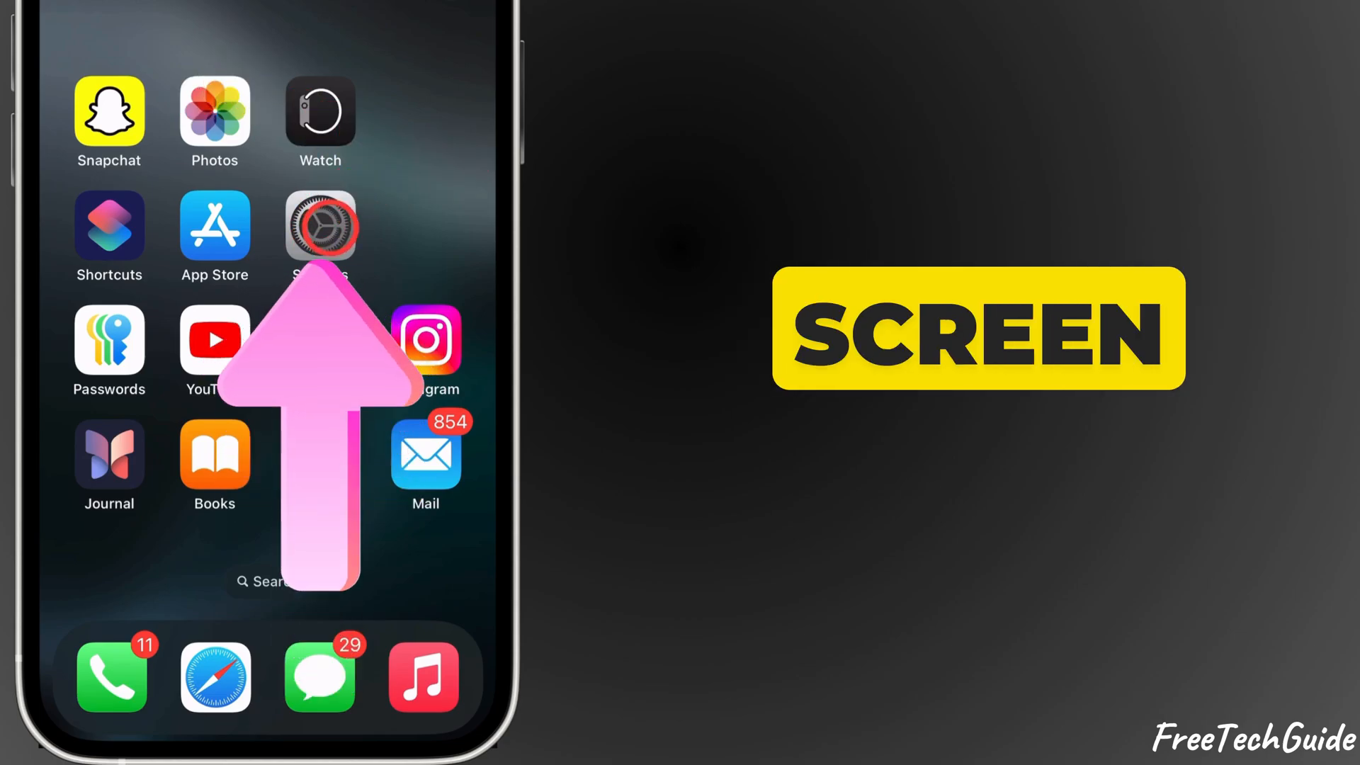
Step: Open the Settings app to reach the Apple Account page
{"action": "left_click", "coordinate": [319, 225]}
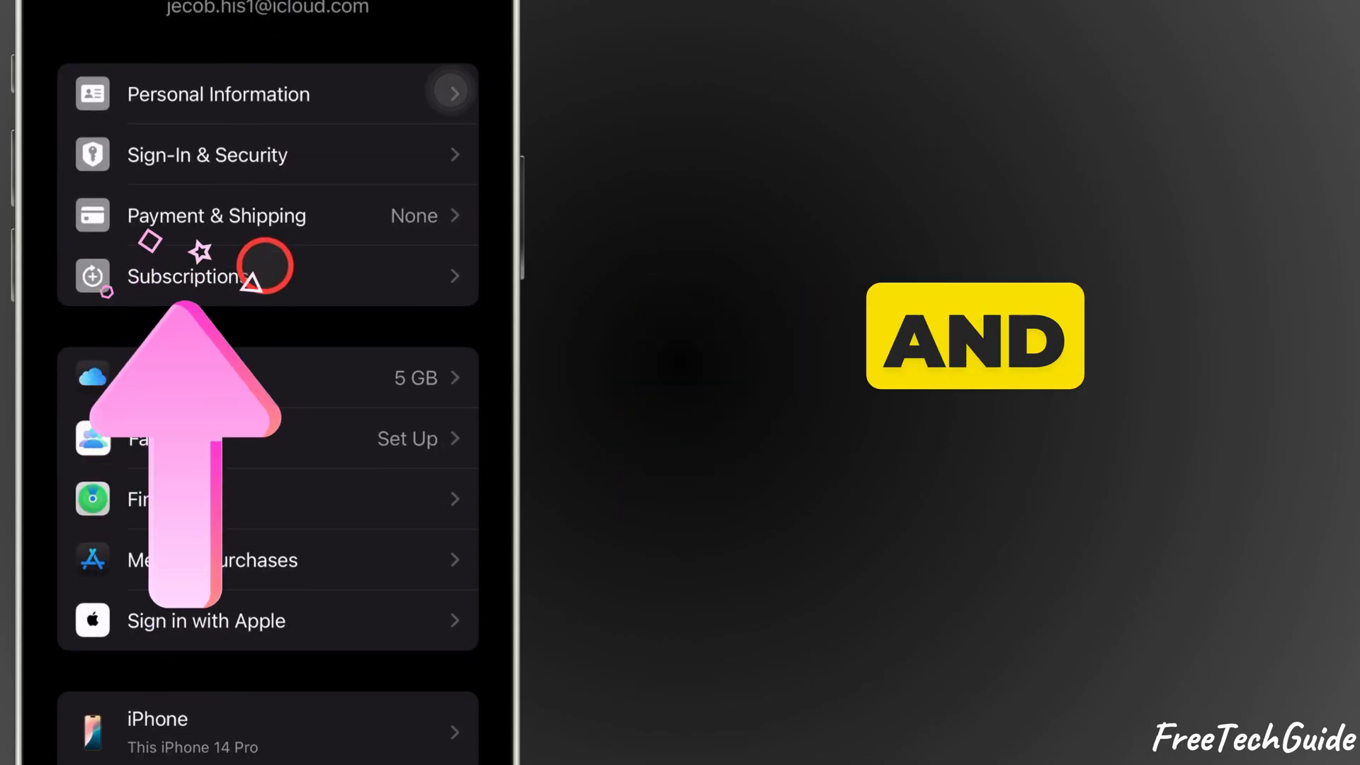
Step: Open Subscriptions to see Apple Music active and one inactive subscription
{"action": "left_click", "coordinate": [269, 276]}
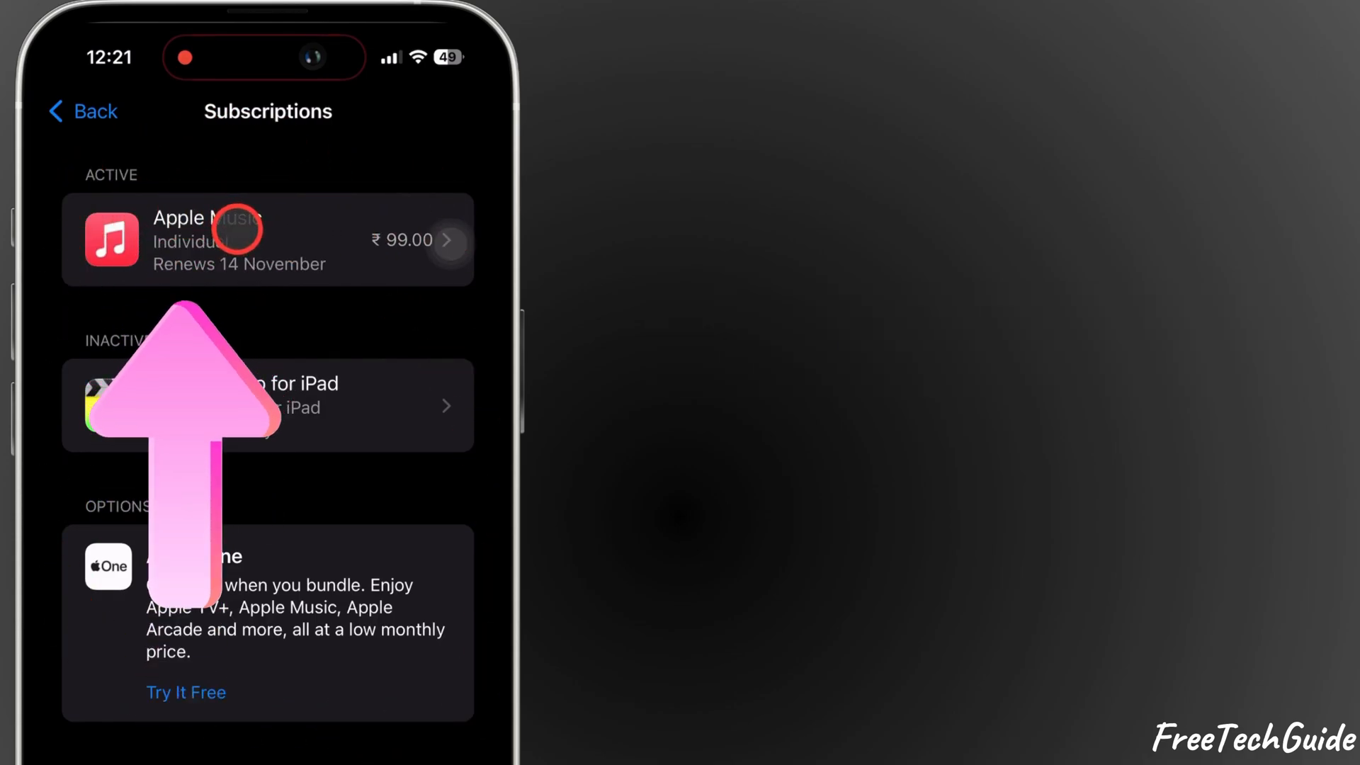
Step: Open the Apple Music Individual plan and choose Cancel Subscription
{"action": "left_click", "coordinate": [267, 240]}
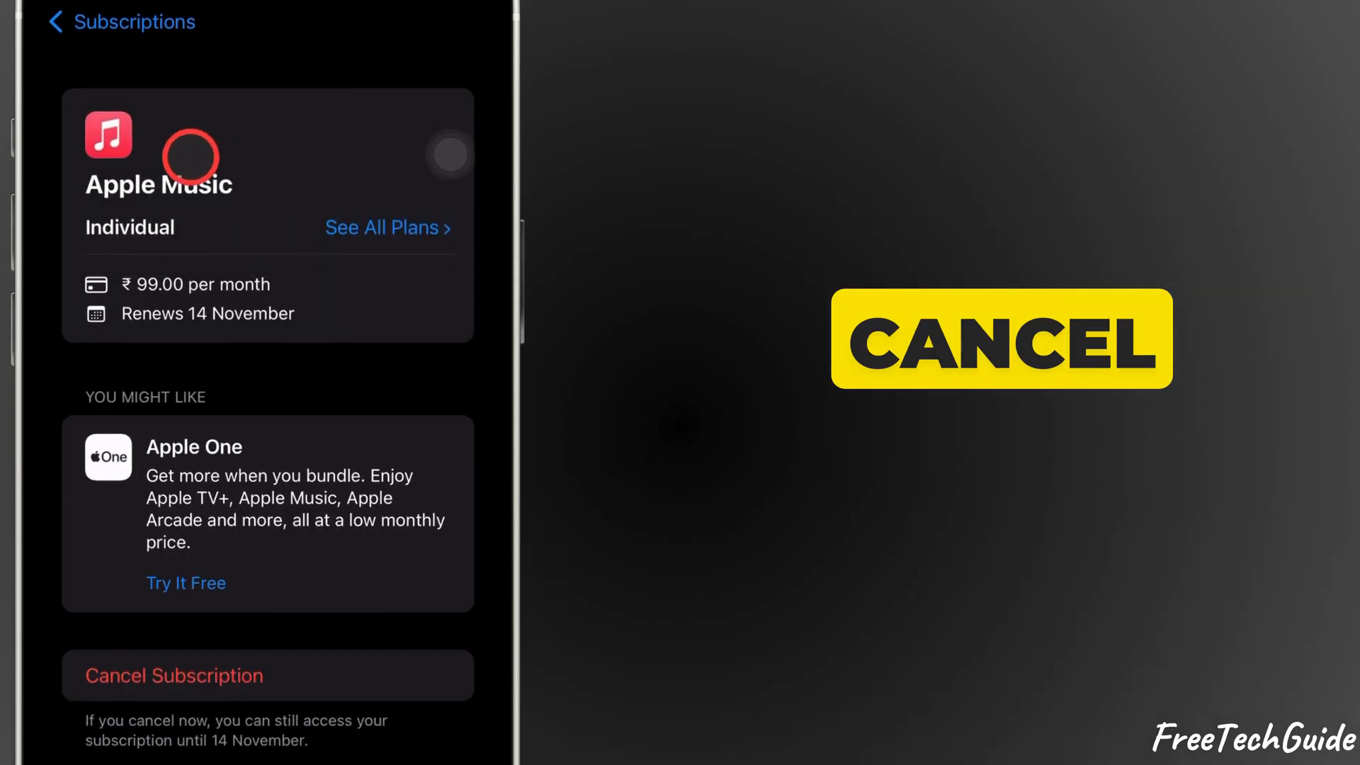
{"action": "scroll", "scroll_direction": "down", "scroll_amount": 3}
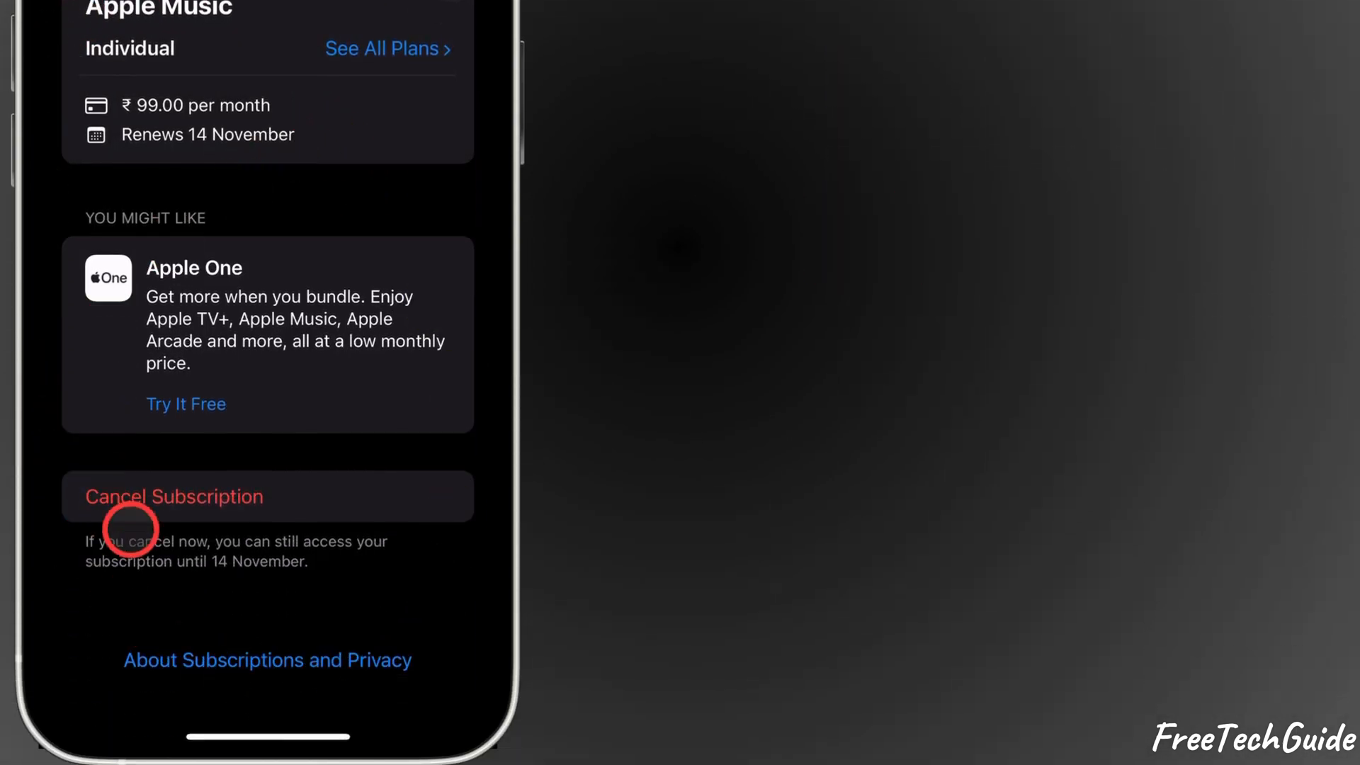
{"action": "left_click", "coordinate": [173, 496]}
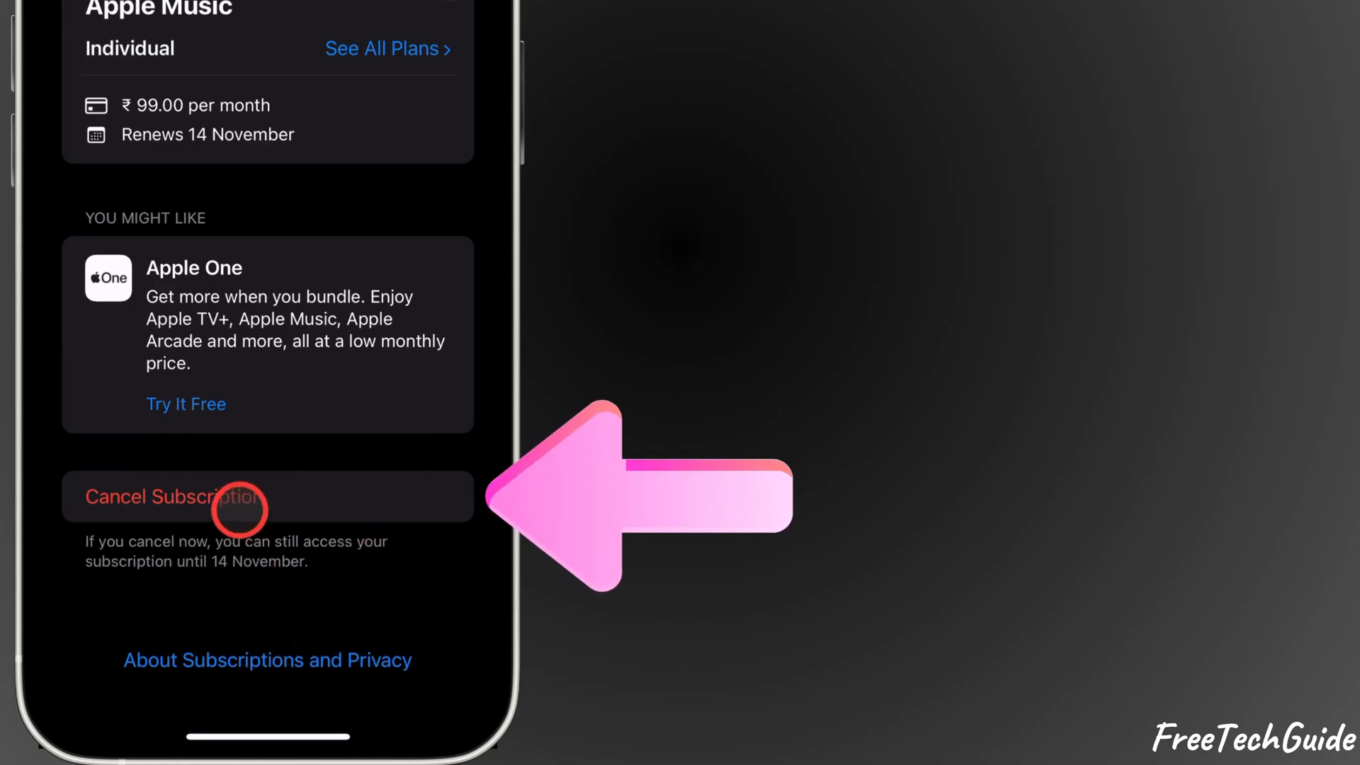
{"action": "left_click", "coordinate": [171, 497]}
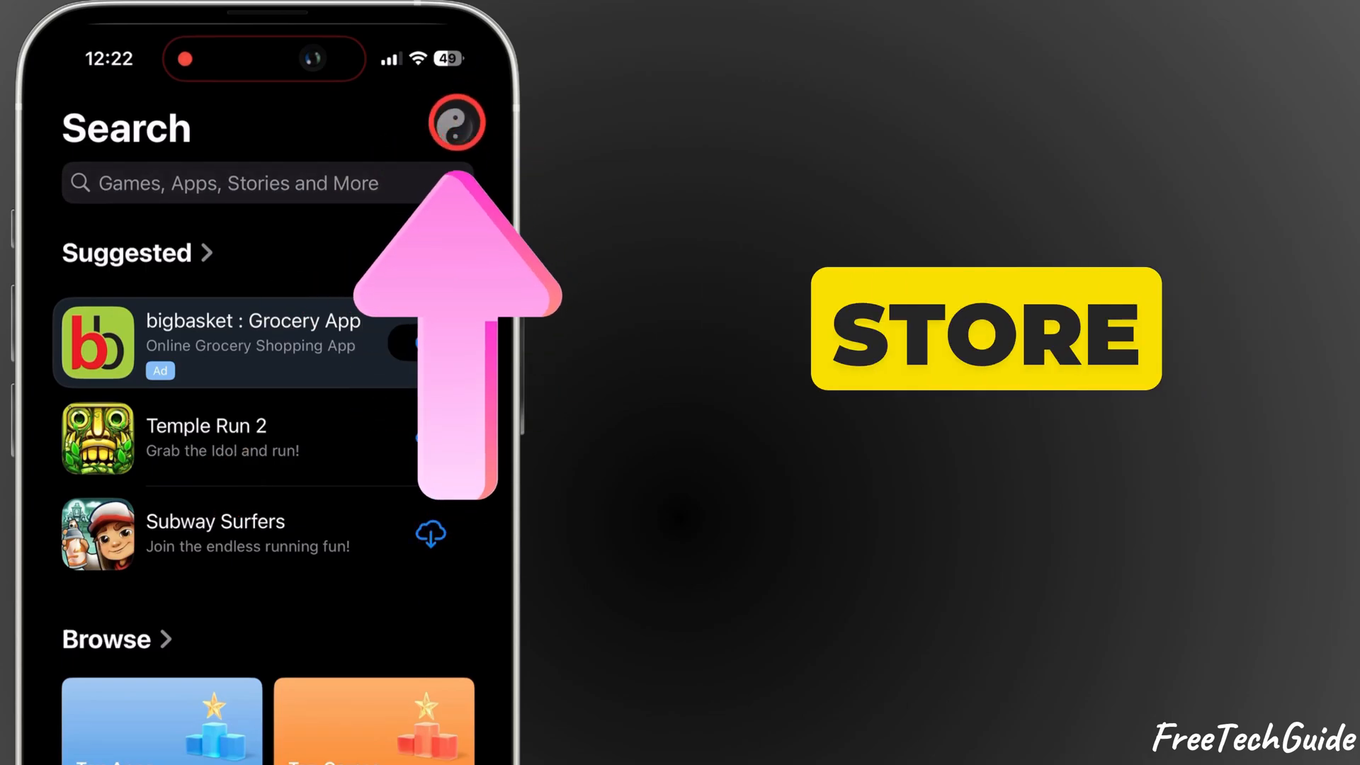
Step: Tap the profile picture on the App Store Search page to open Account
{"action": "left_click", "coordinate": [456, 123]}
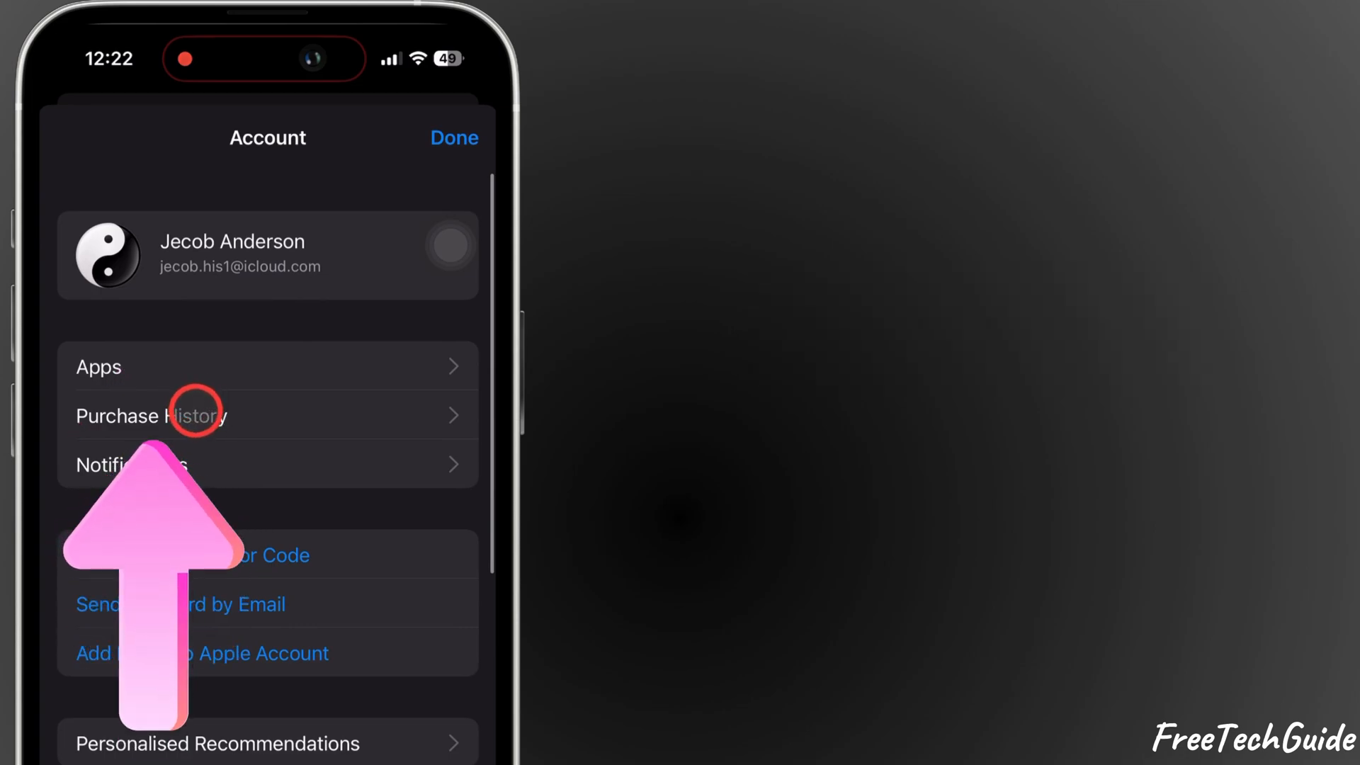
Step: View Purchase History, inspect the 15 Oct 2024 Apple Music order, and return to the list
{"action": "left_click", "coordinate": [182, 415]}
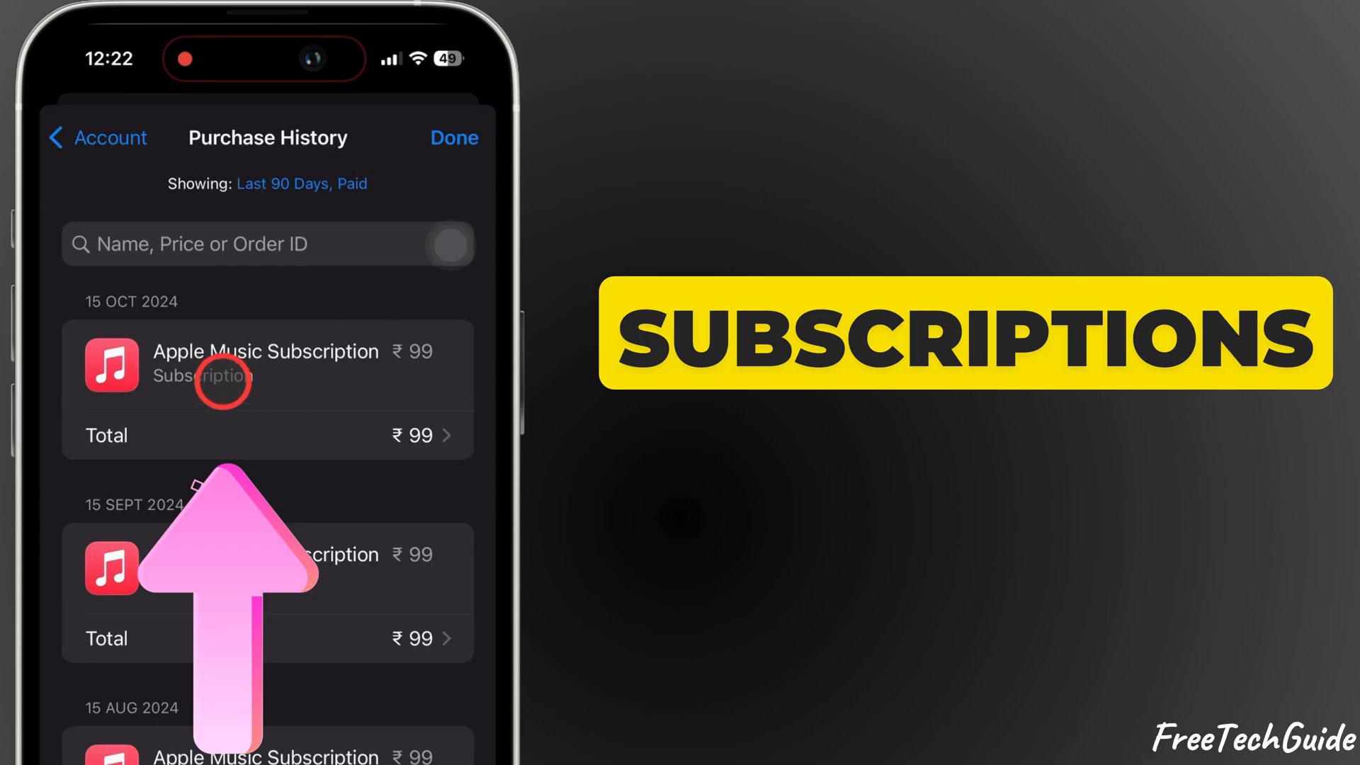
{"action": "left_click", "coordinate": [264, 364]}
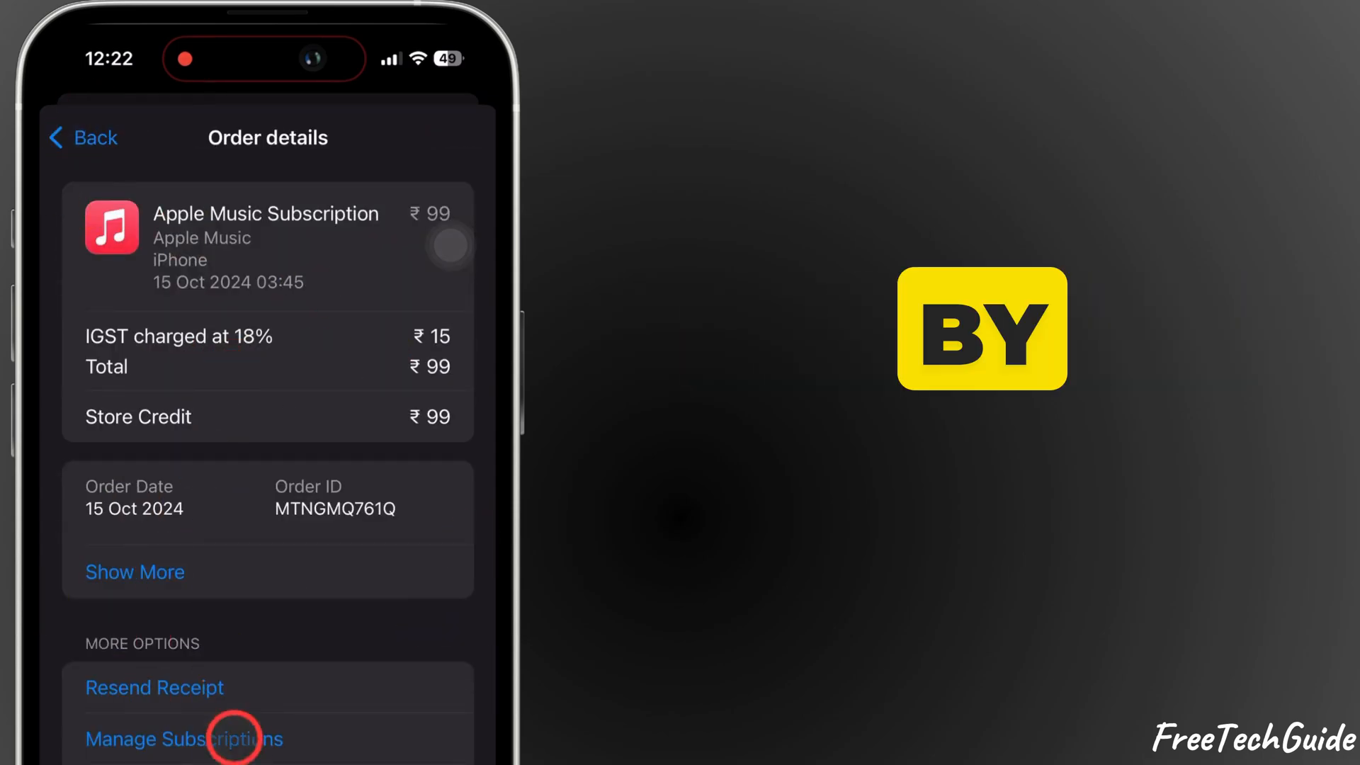
{"action": "left_click", "coordinate": [182, 738]}
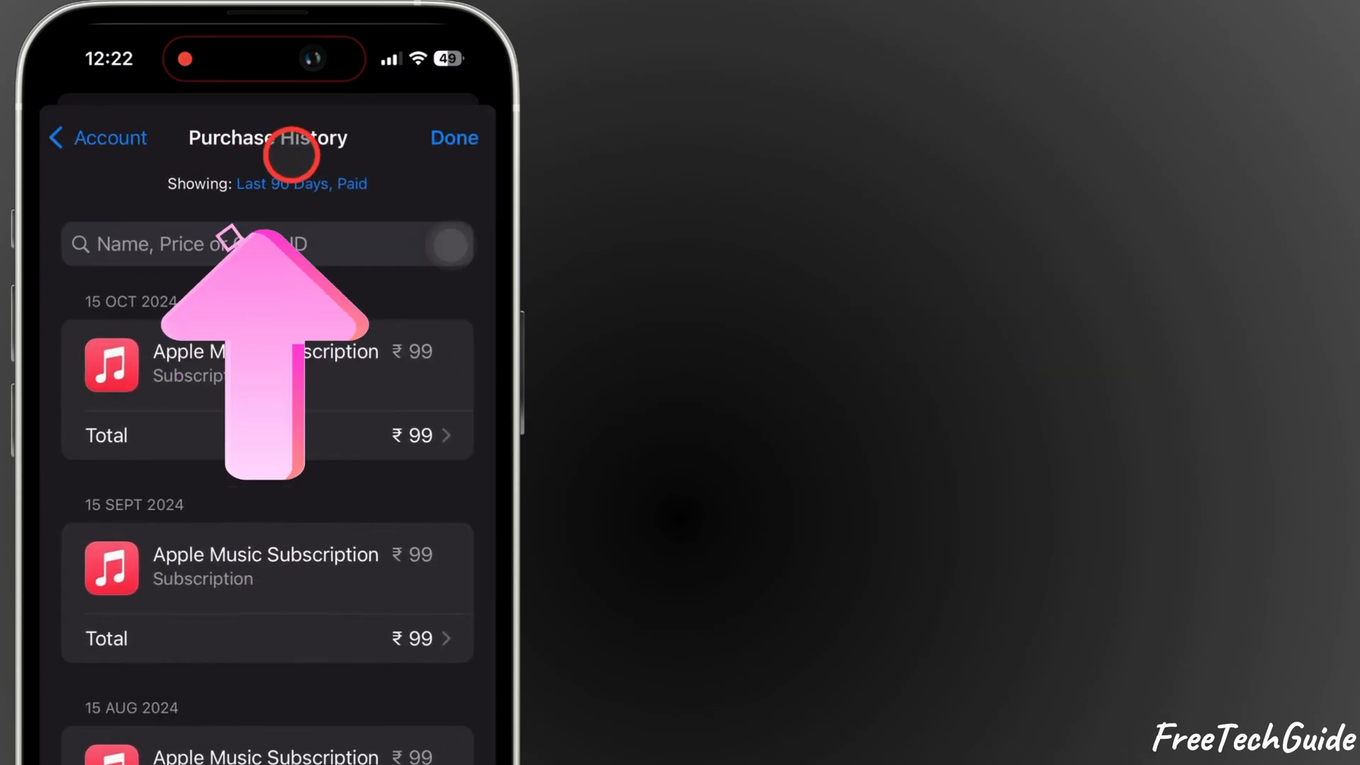